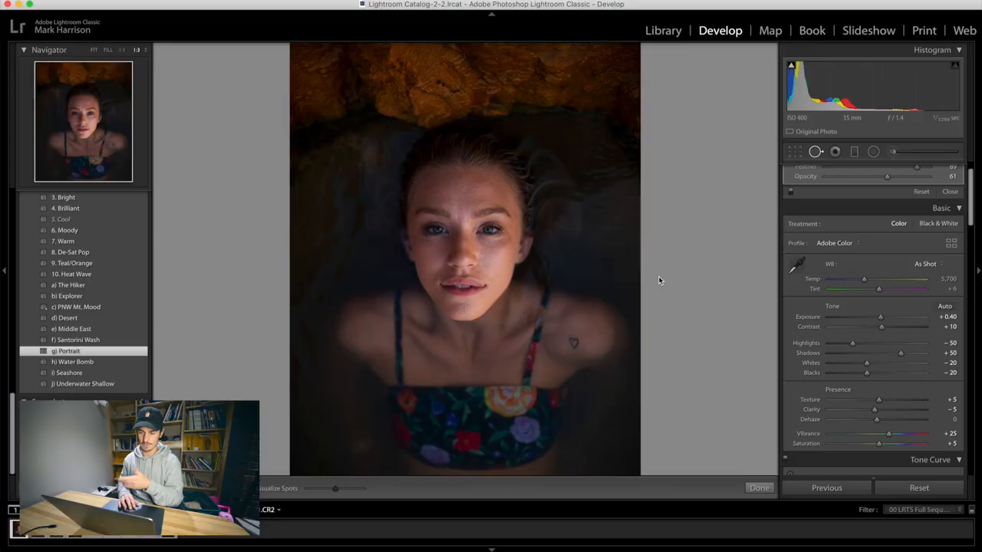
# Send the portrait from Lightroom Classic to Luminar 4 through the Edit In menu
pyautogui.rightClick(447, 282)
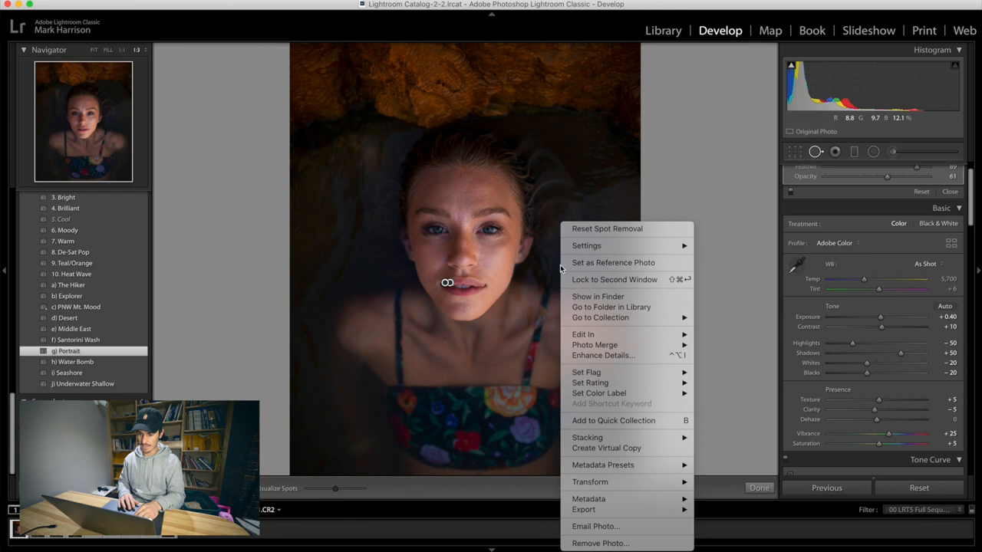
pyautogui.click(582, 334)
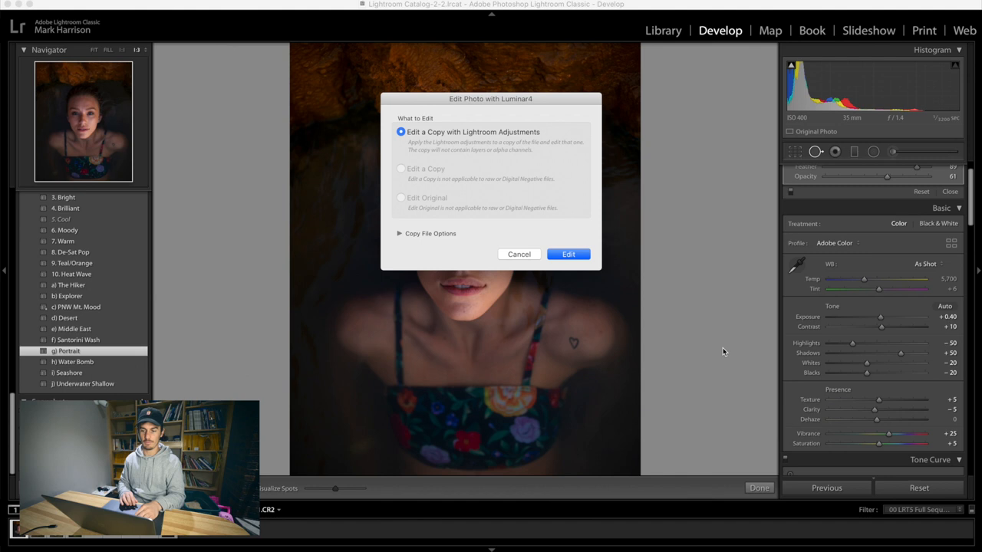
# Edit a copy and set AI Skin Enhancer: defect removal on, amount 53, shine removal 22
pyautogui.click(568, 254)
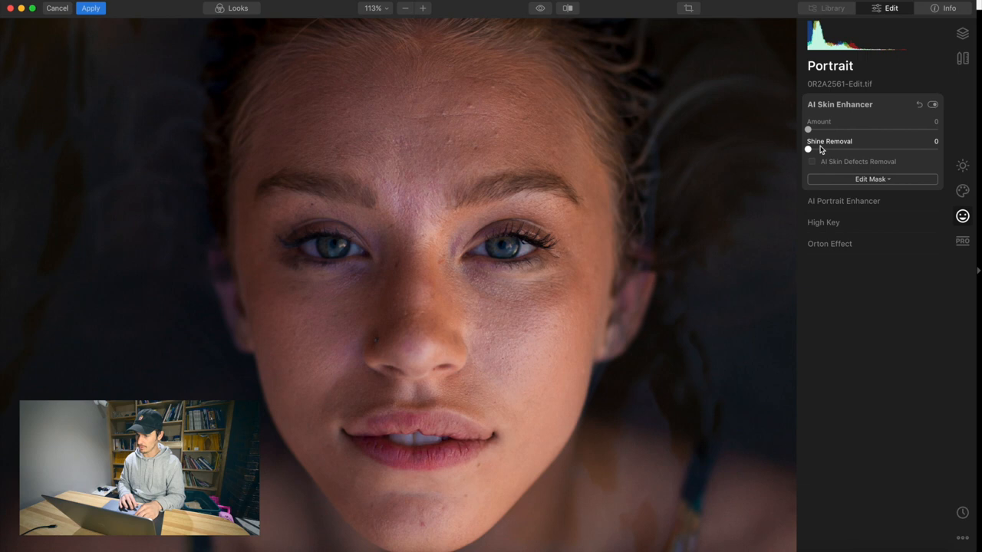
pyautogui.click(812, 161)
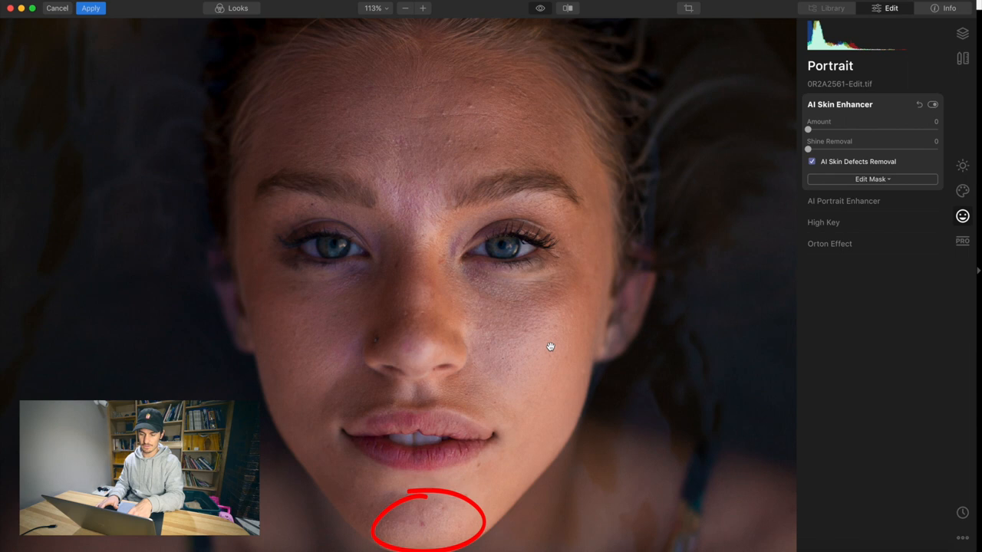
pyautogui.moveTo(808, 129); pyautogui.dragTo(880, 129)
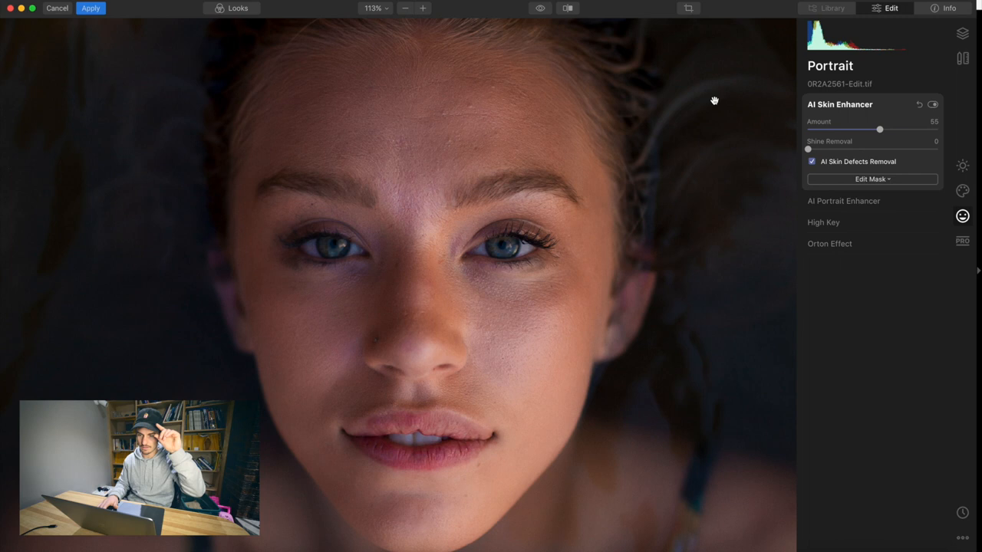
pyautogui.moveTo(880, 129); pyautogui.dragTo(936, 129)
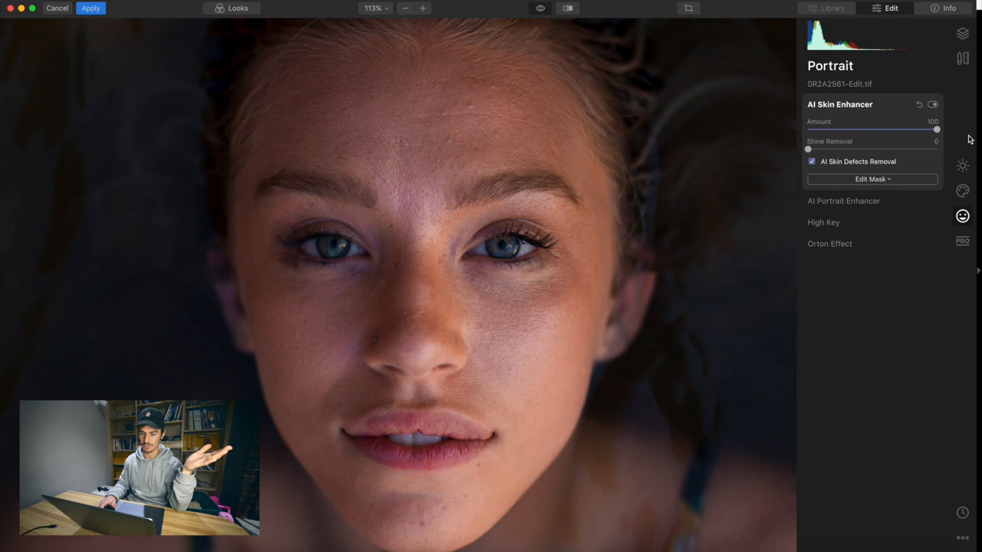
pyautogui.moveTo(936, 129); pyautogui.dragTo(890, 129)
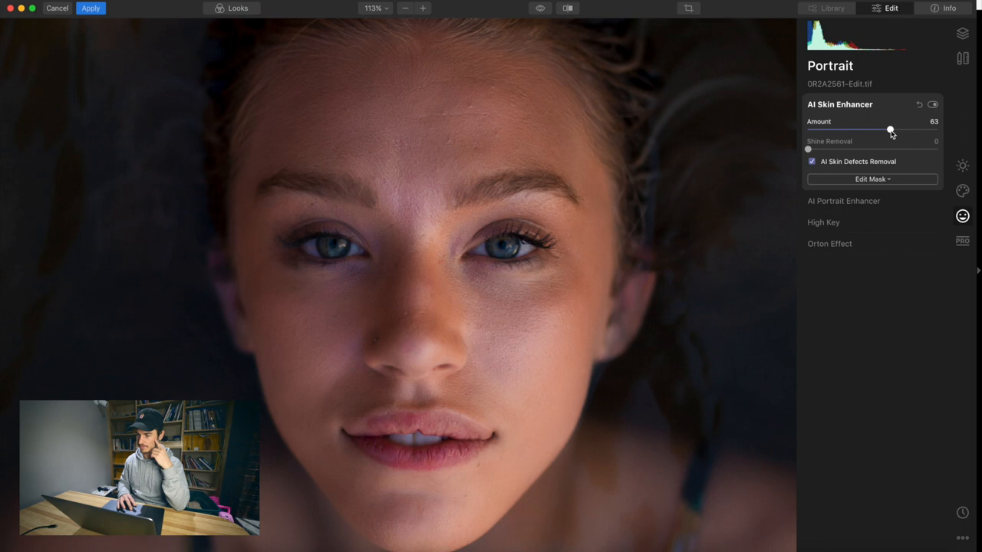
pyautogui.moveTo(890, 129); pyautogui.dragTo(877, 128)
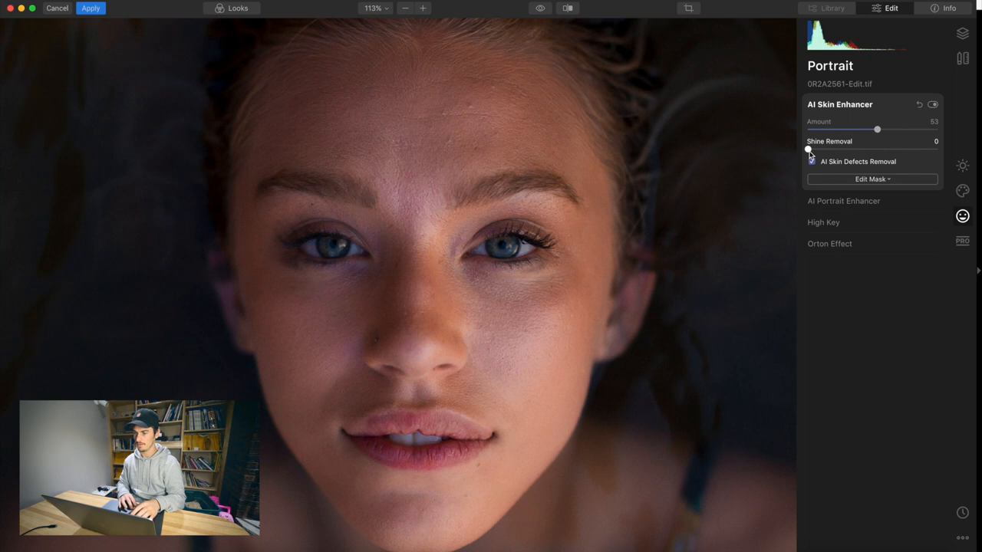
pyautogui.moveTo(808, 148); pyautogui.dragTo(836, 149)
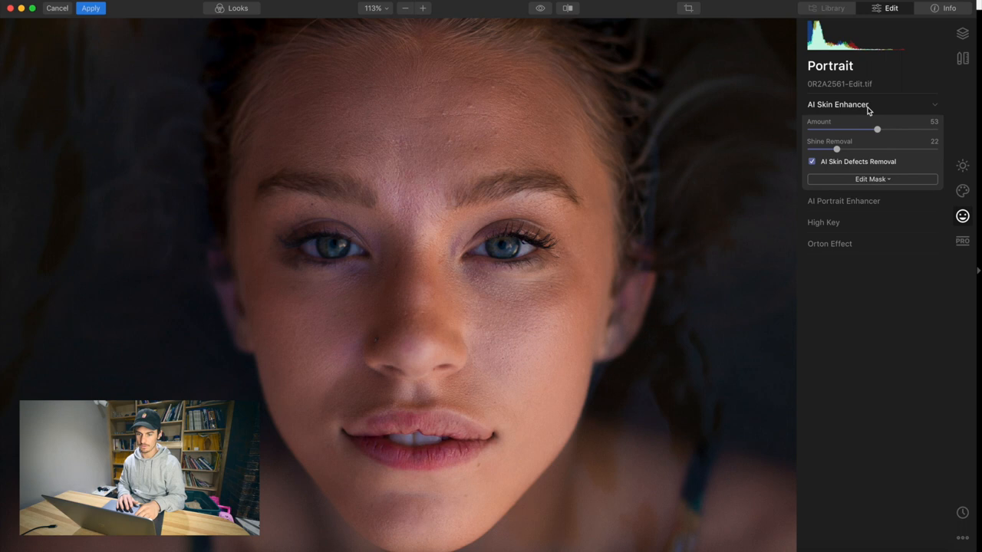
# Set AI Portrait Enhancer Face Light 40, Eye Whitening 13, Eye Enhancer 89, Dark Circles 7
pyautogui.click(843, 201)
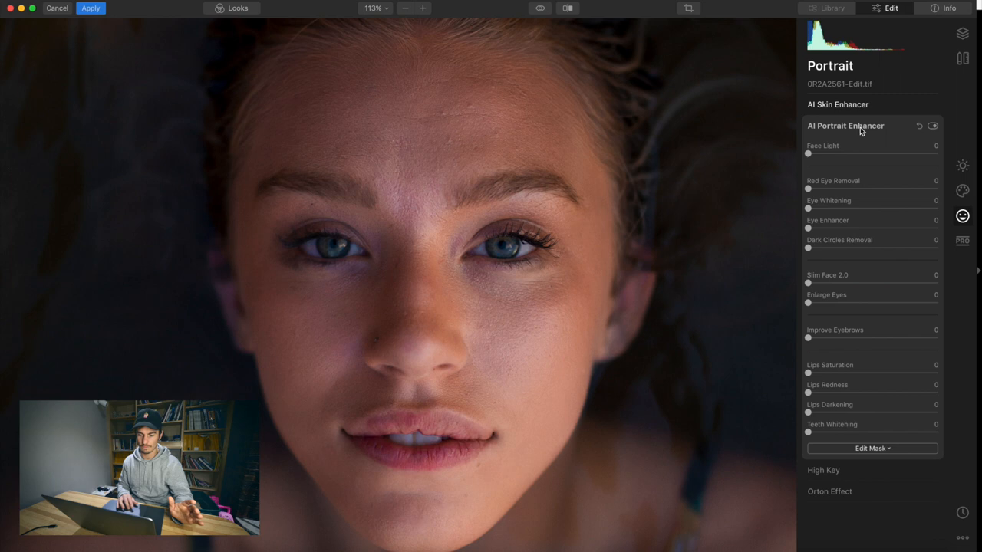
pyautogui.moveTo(807, 154); pyautogui.dragTo(827, 153)
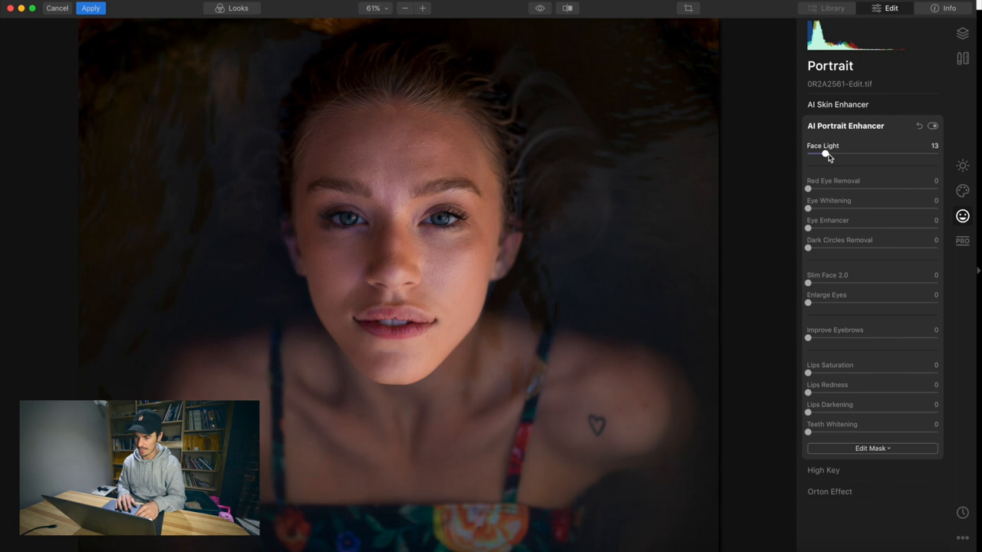
pyautogui.moveTo(828, 153); pyautogui.dragTo(867, 154)
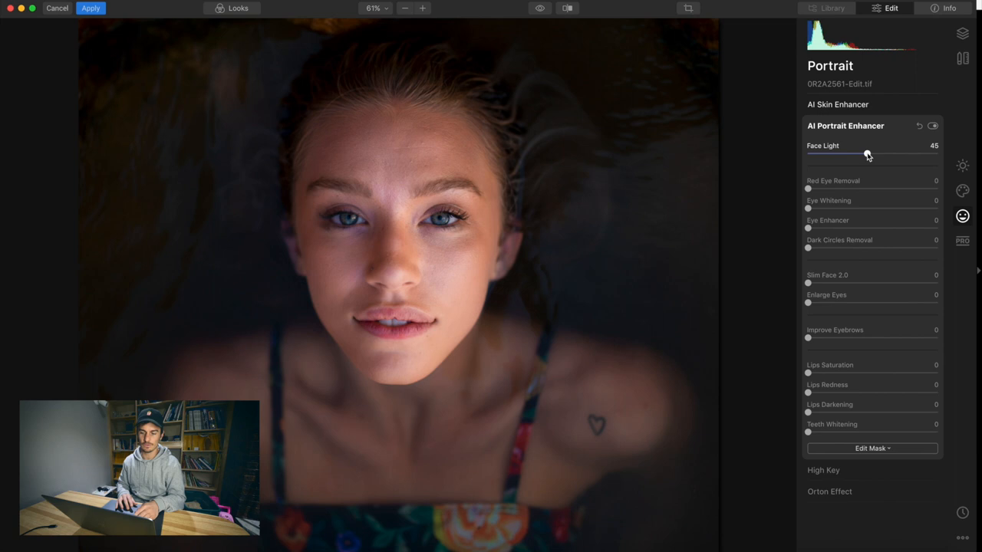
pyautogui.moveTo(867, 153); pyautogui.dragTo(860, 153)
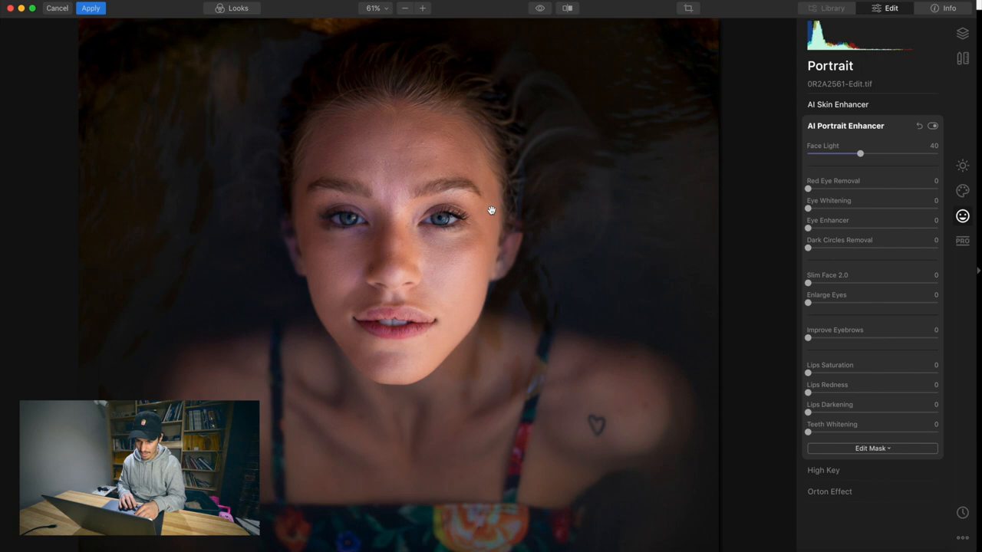
pyautogui.moveTo(808, 208); pyautogui.dragTo(926, 208)
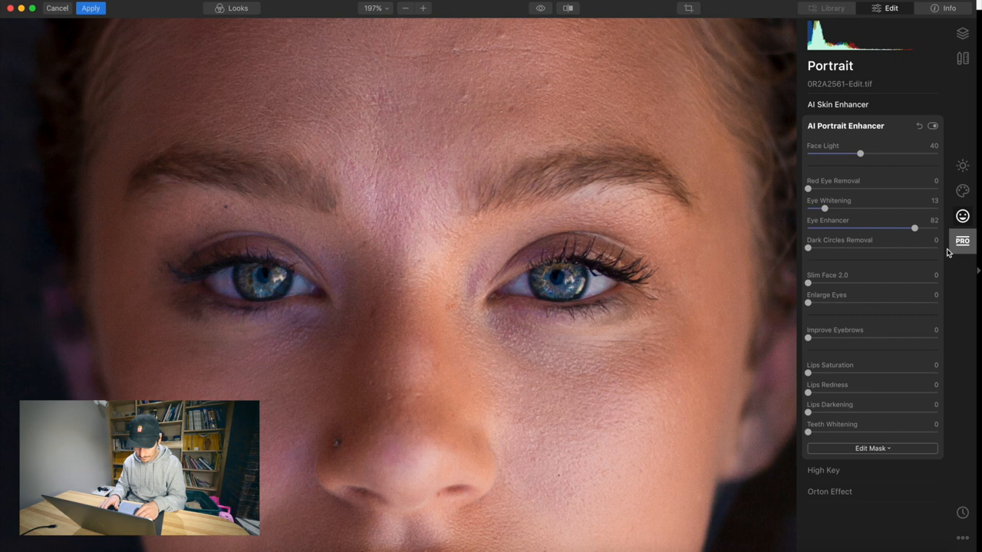
pyautogui.moveTo(913, 227); pyautogui.dragTo(923, 227)
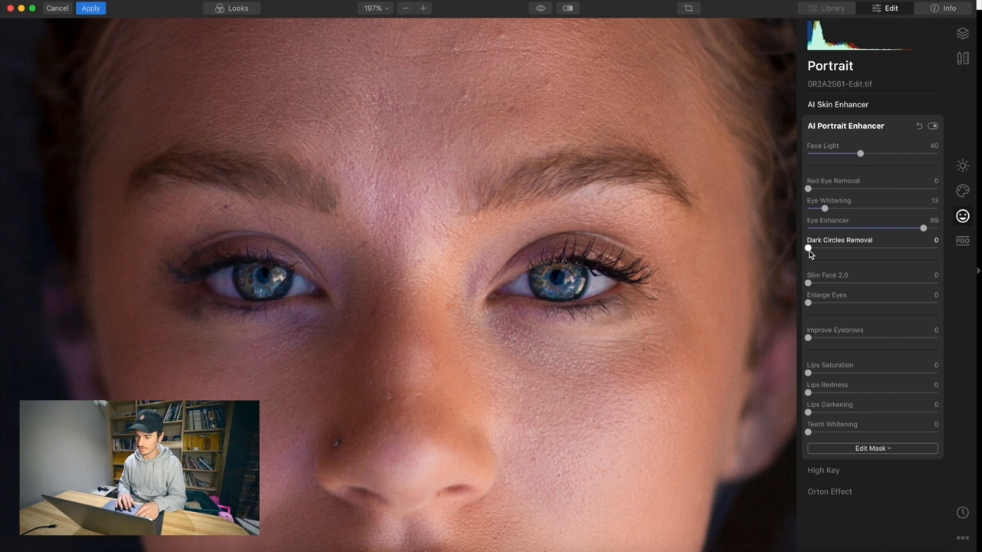
pyautogui.moveTo(808, 248); pyautogui.dragTo(845, 248)
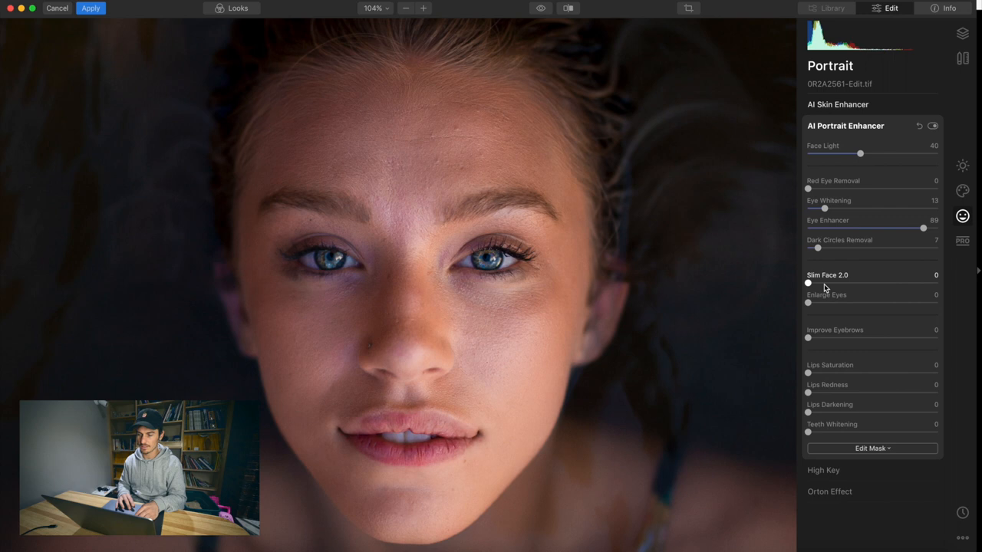
pyautogui.moveTo(842, 287)
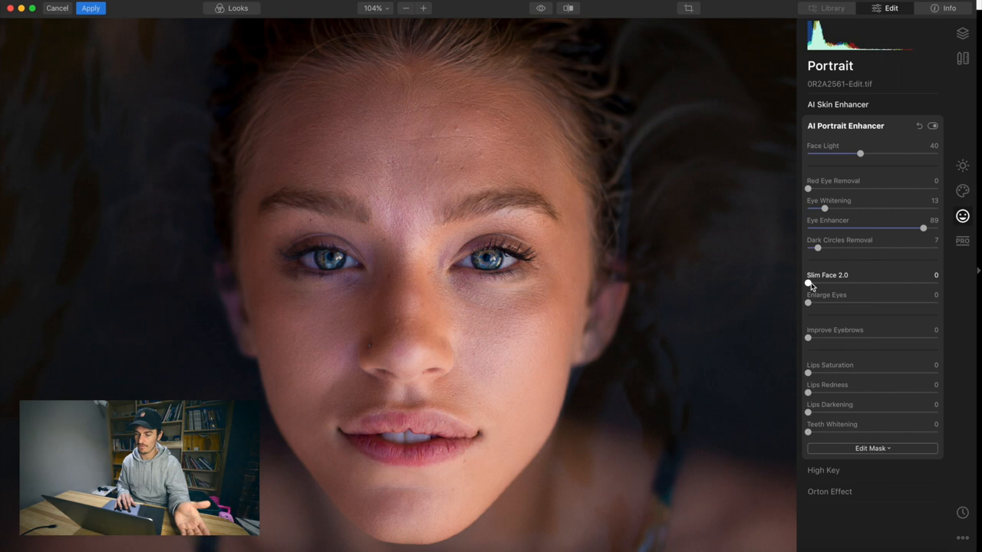
# Set Slim Face 2.0 to 18 and Enlarge Eyes to 17
pyautogui.moveTo(807, 283); pyautogui.dragTo(833, 283)
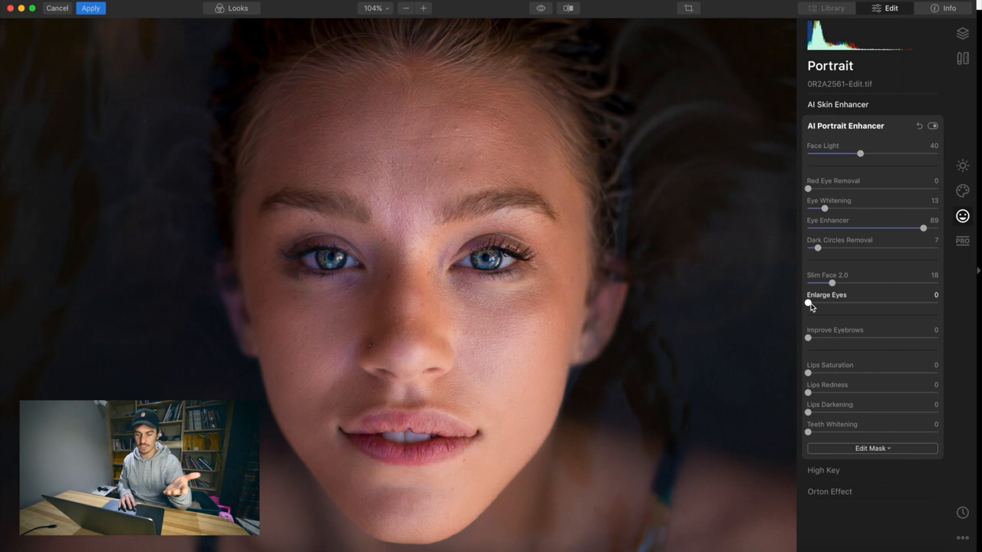
pyautogui.moveTo(807, 302); pyautogui.dragTo(827, 302)
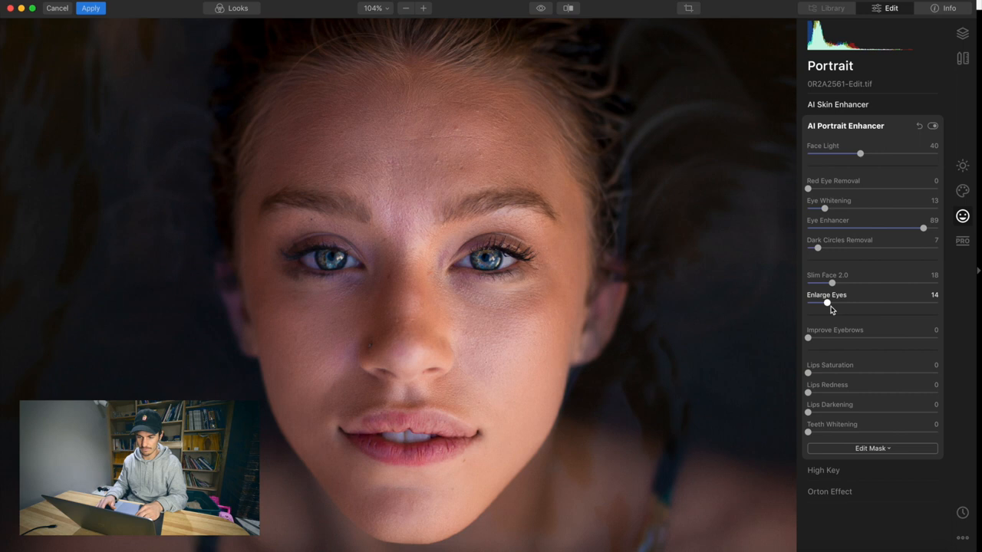
pyautogui.moveTo(827, 302); pyautogui.dragTo(937, 302)
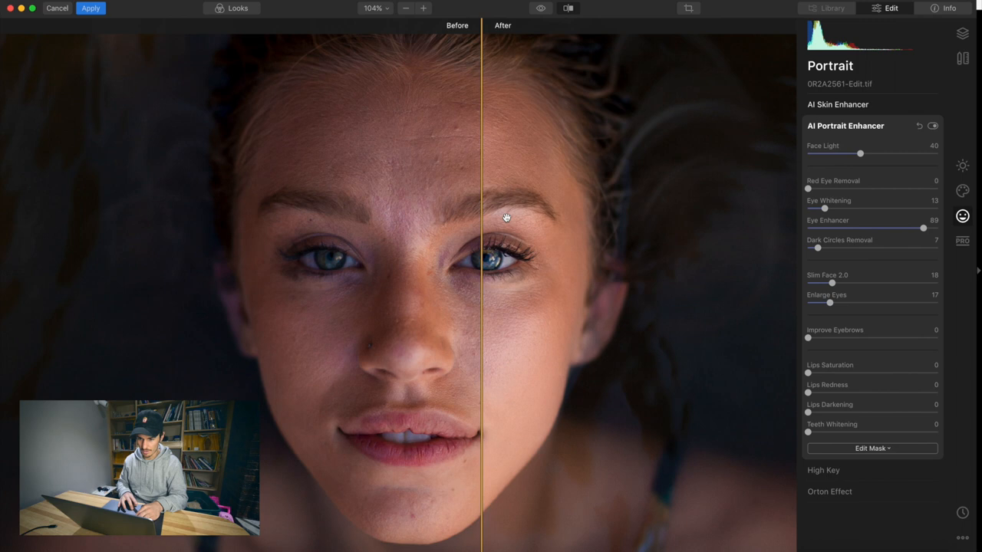
# Turn off compare, set Improve Eyebrows 85 and Saturation -11, and apply the edits
pyautogui.click(567, 9)
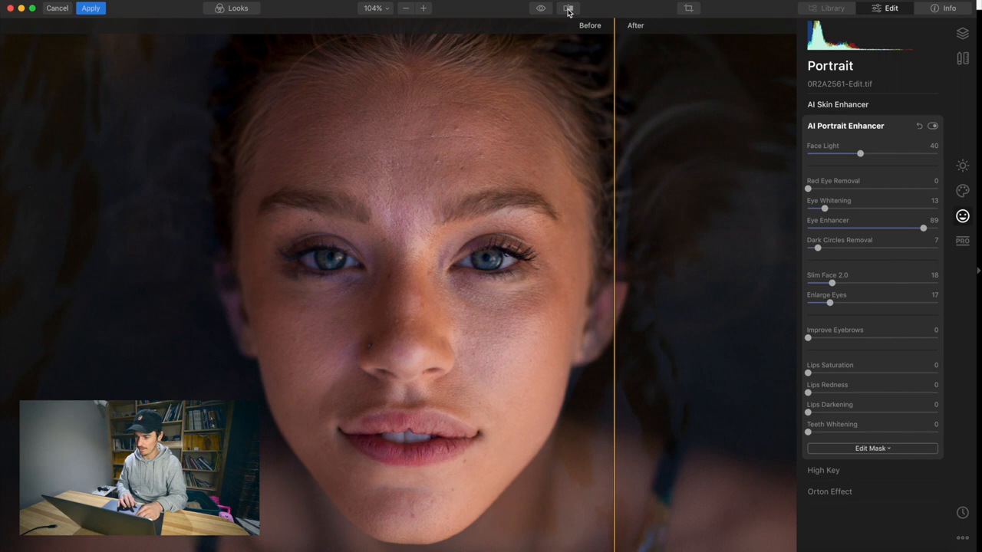
pyautogui.moveTo(808, 338); pyautogui.dragTo(918, 338)
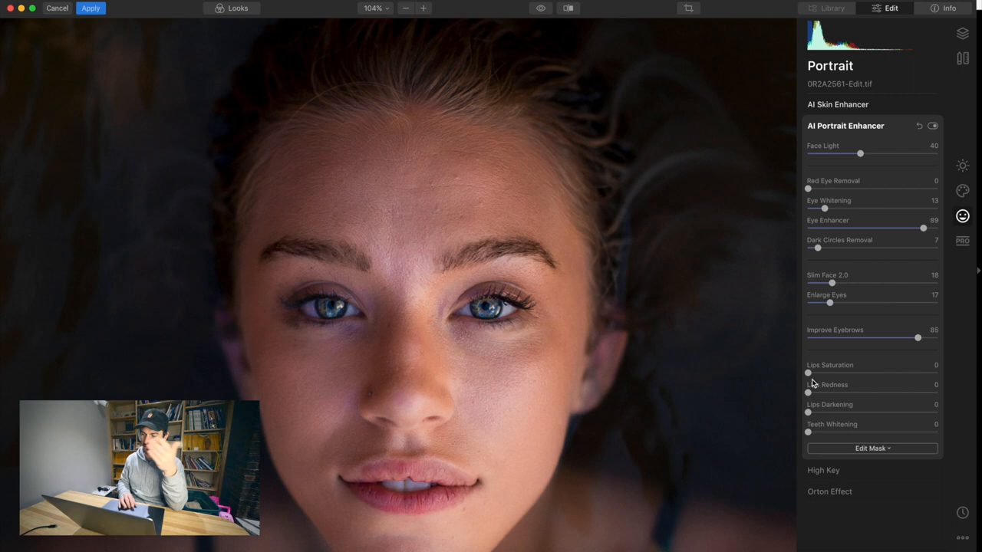
pyautogui.moveTo(807, 432); pyautogui.dragTo(890, 432)
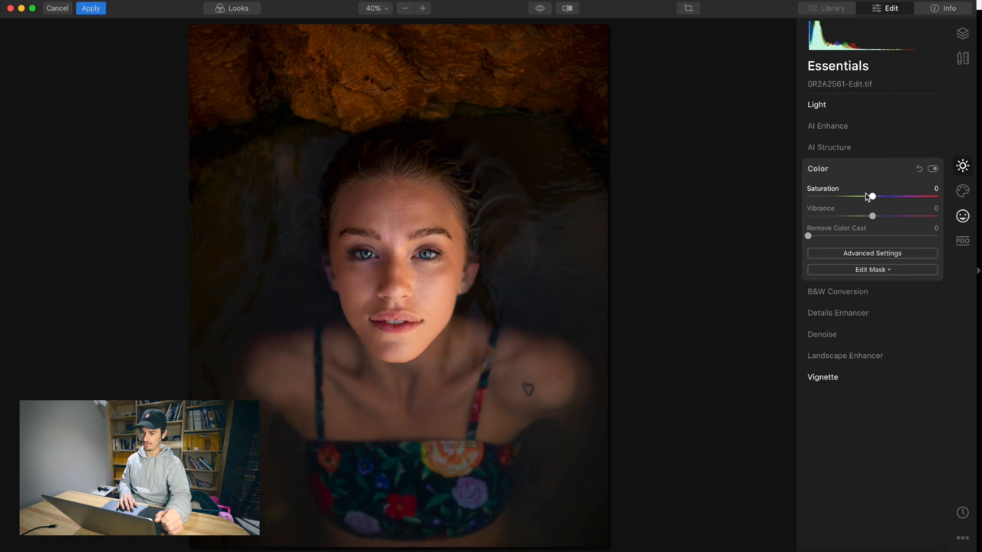
pyautogui.moveTo(872, 196); pyautogui.dragTo(865, 196)
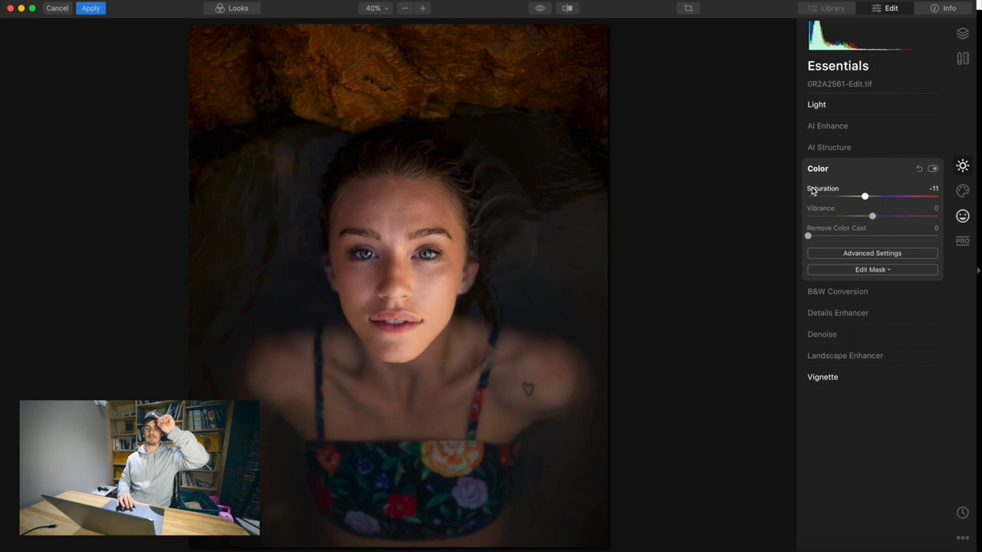
pyautogui.click(91, 8)
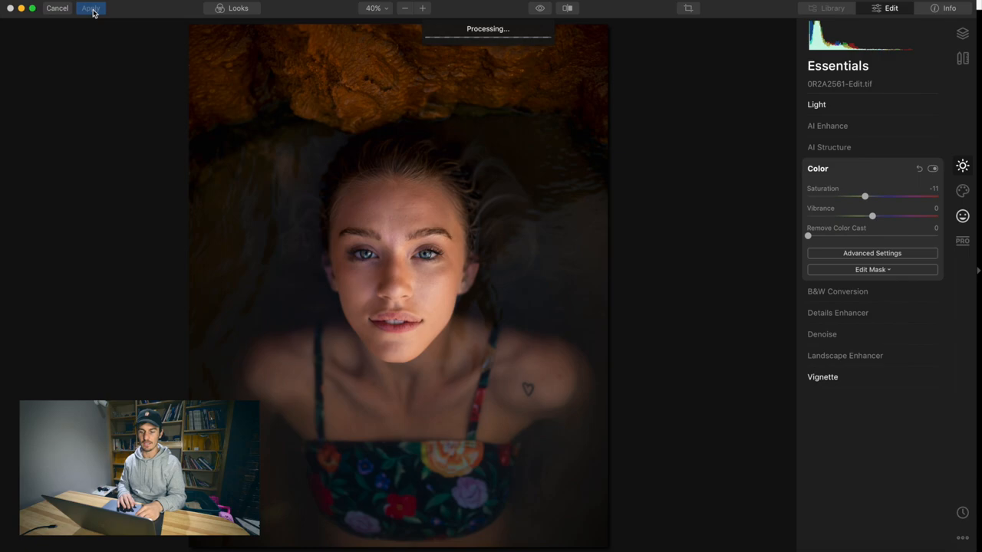
pyautogui.click(89, 9)
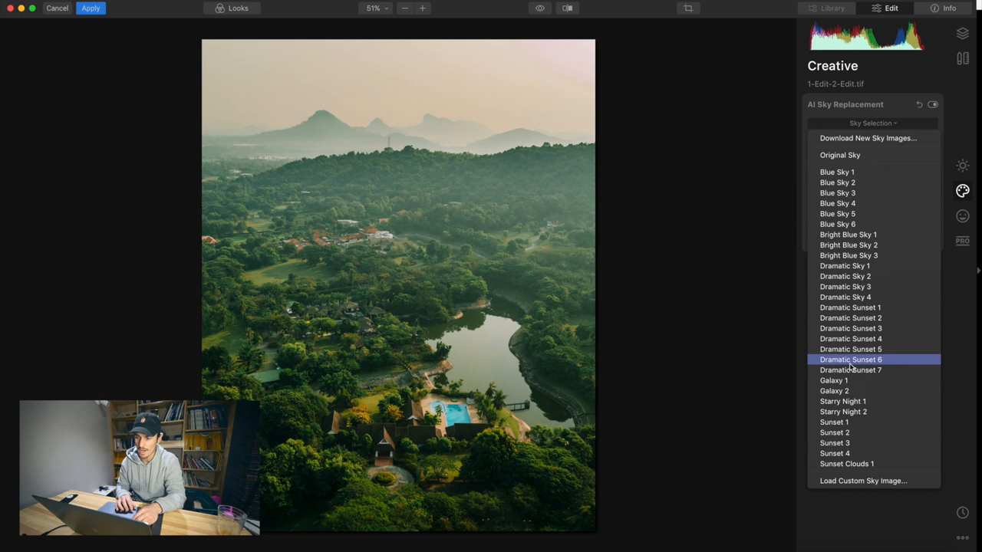
# Replace the sky with Sunset 1, shifted so the glow meets the mountains
pyautogui.click(834, 422)
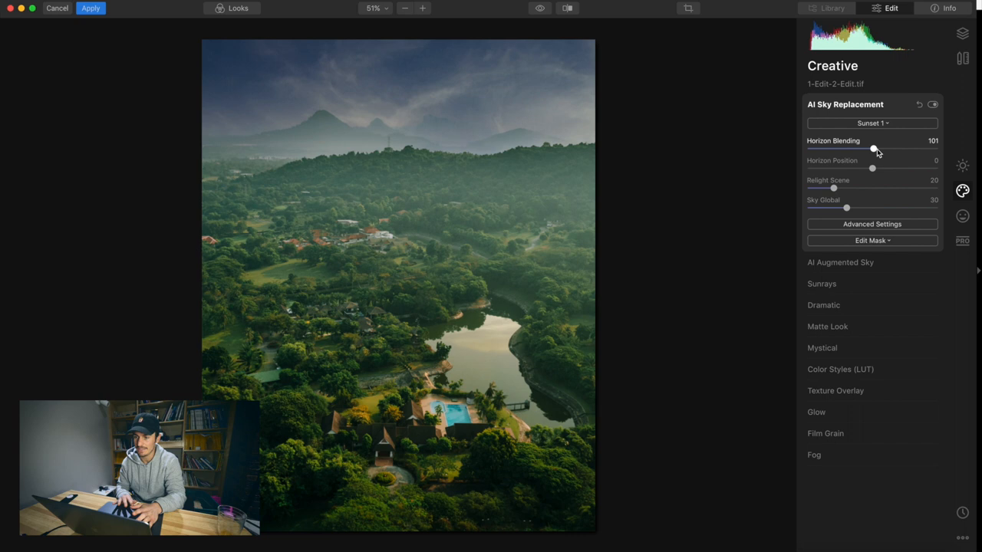
pyautogui.moveTo(871, 167); pyautogui.dragTo(921, 167)
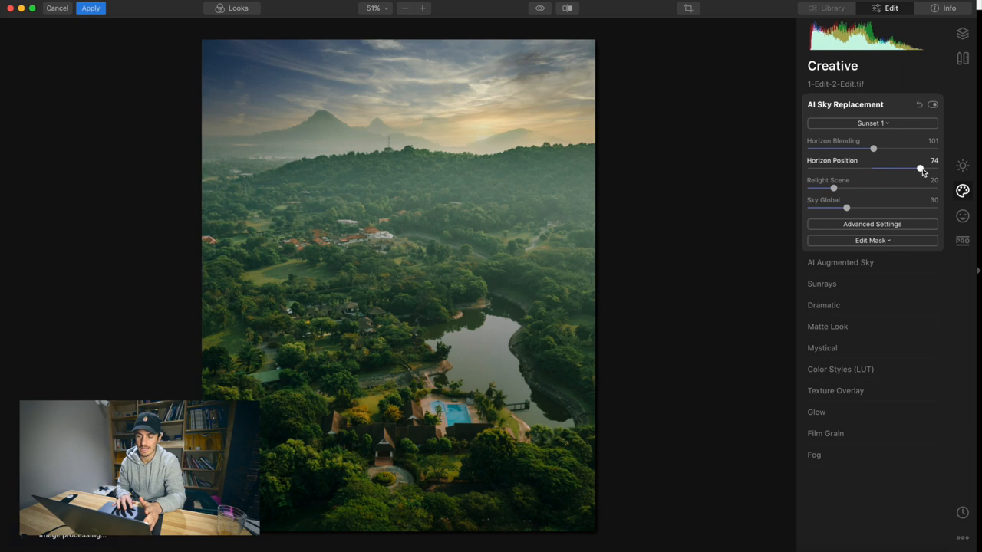
pyautogui.moveTo(921, 168); pyautogui.dragTo(923, 168)
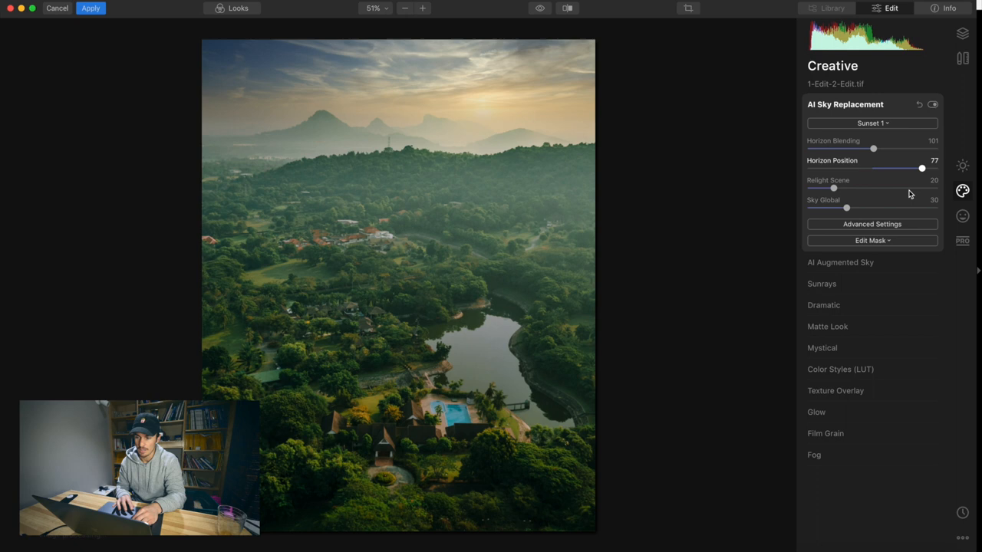
# In Advanced Settings set Close Gaps 48, Sky Local 8 and Sky Temperature 17
pyautogui.click(873, 224)
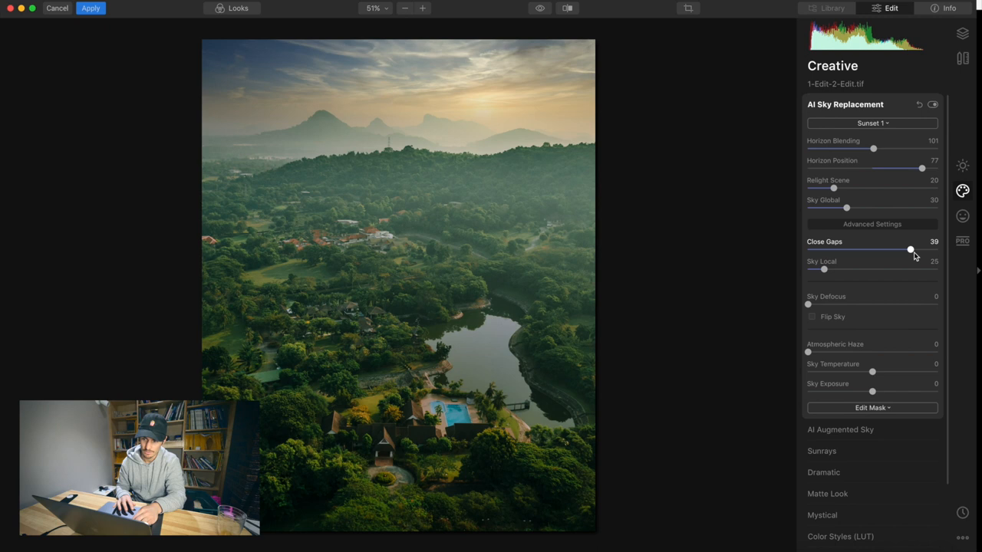
pyautogui.moveTo(910, 250); pyautogui.dragTo(933, 251)
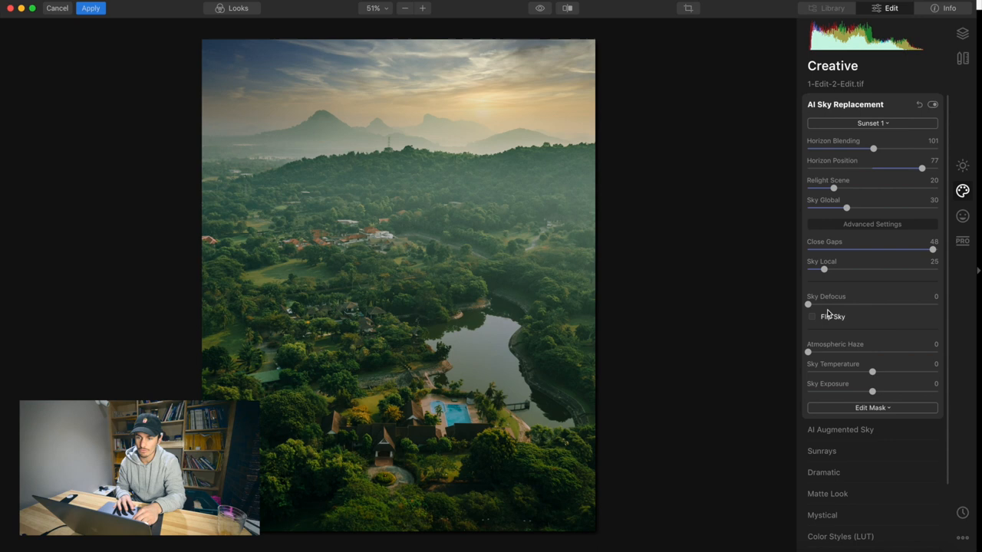
pyautogui.moveTo(824, 270); pyautogui.dragTo(814, 269)
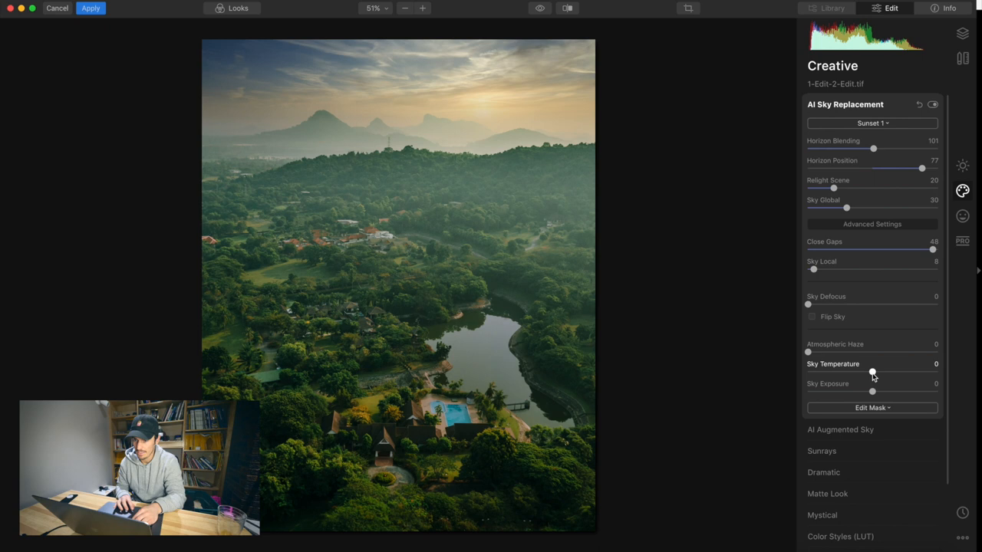
pyautogui.moveTo(872, 372); pyautogui.dragTo(884, 372)
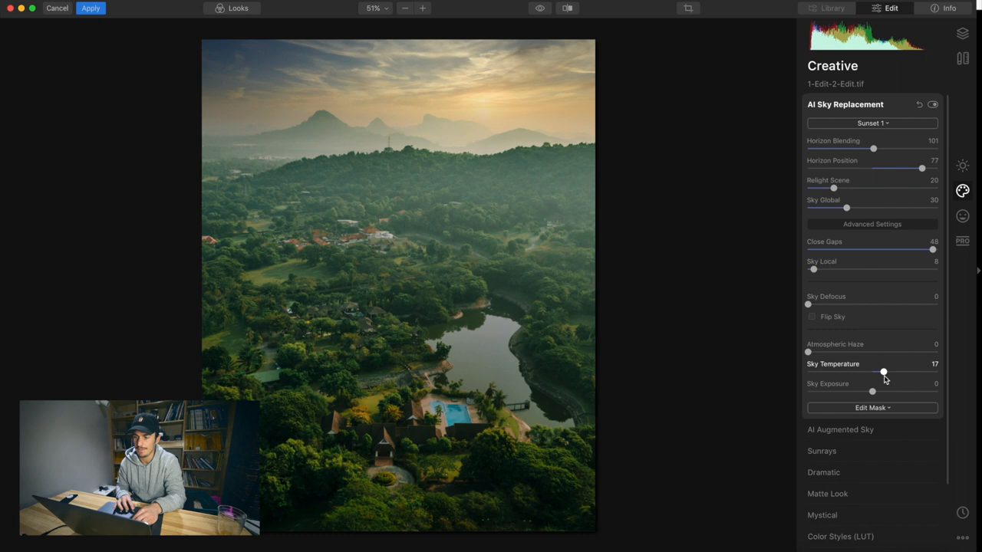
pyautogui.click(872, 123)
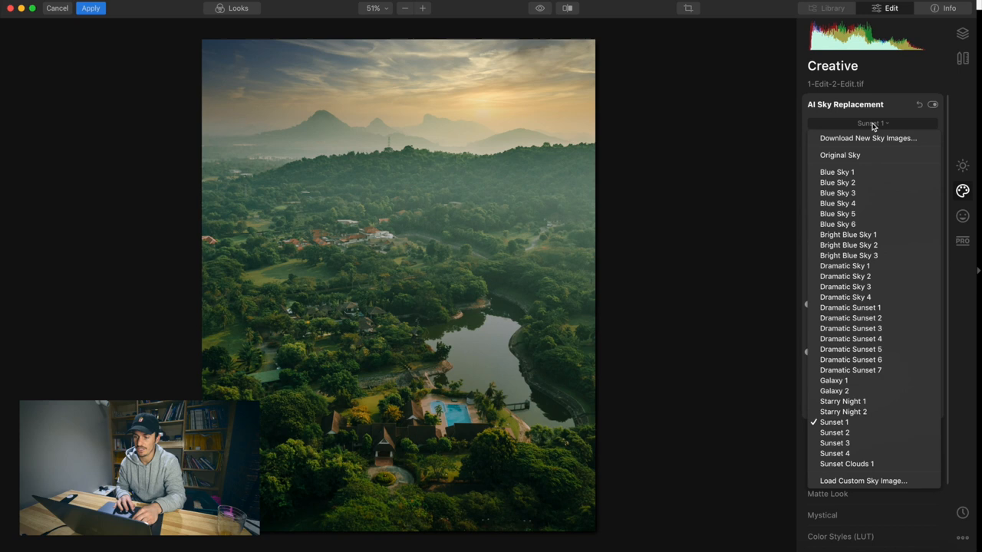
# Try Sunset 3 with cooler tones, then settle on Sunset 4 warmed to 46
pyautogui.click(835, 443)
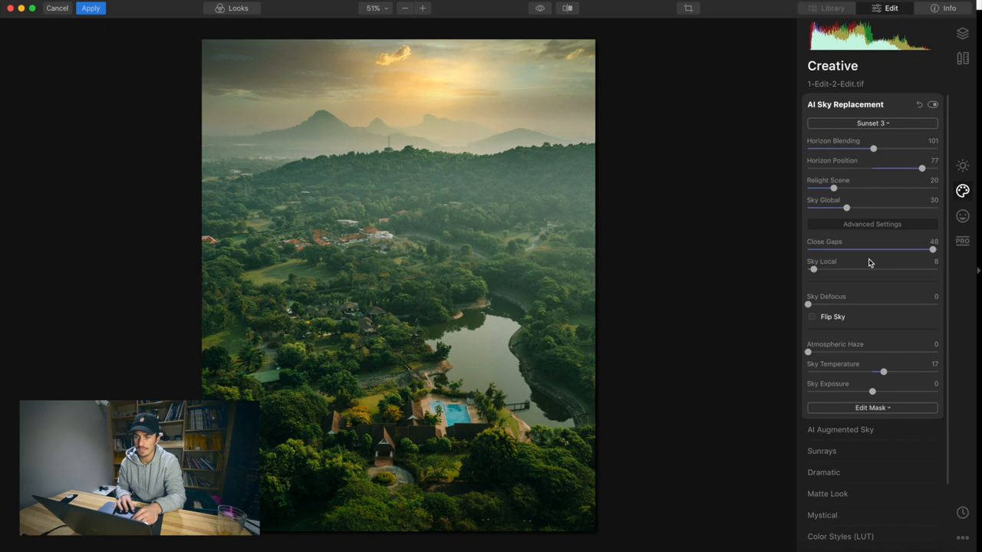
pyautogui.moveTo(883, 372); pyautogui.dragTo(861, 372)
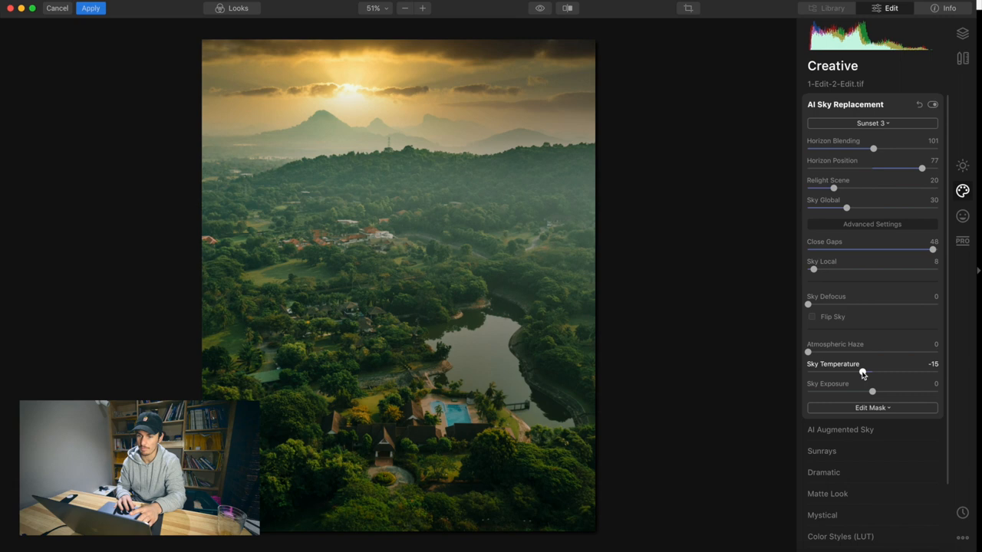
pyautogui.moveTo(863, 373); pyautogui.dragTo(819, 373)
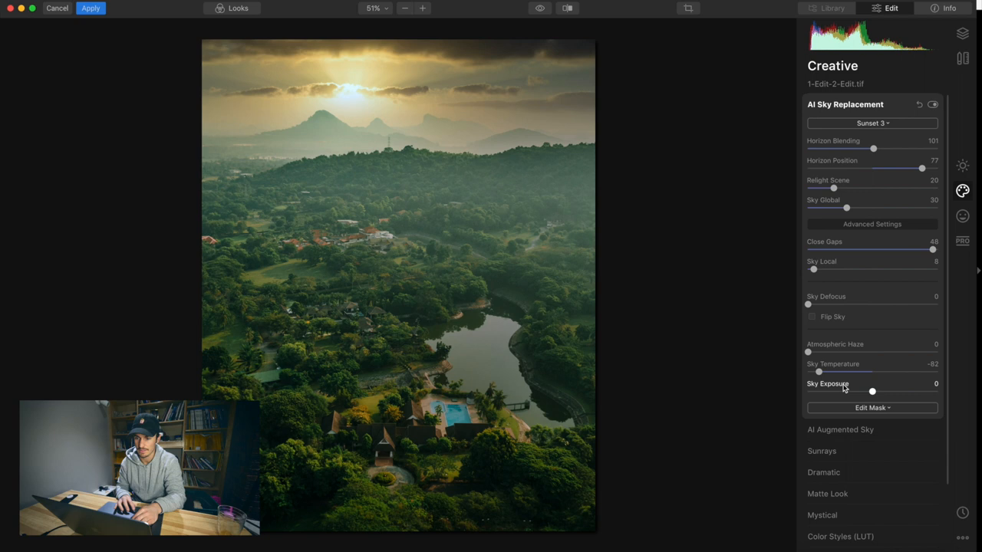
pyautogui.moveTo(833, 188); pyautogui.dragTo(887, 188)
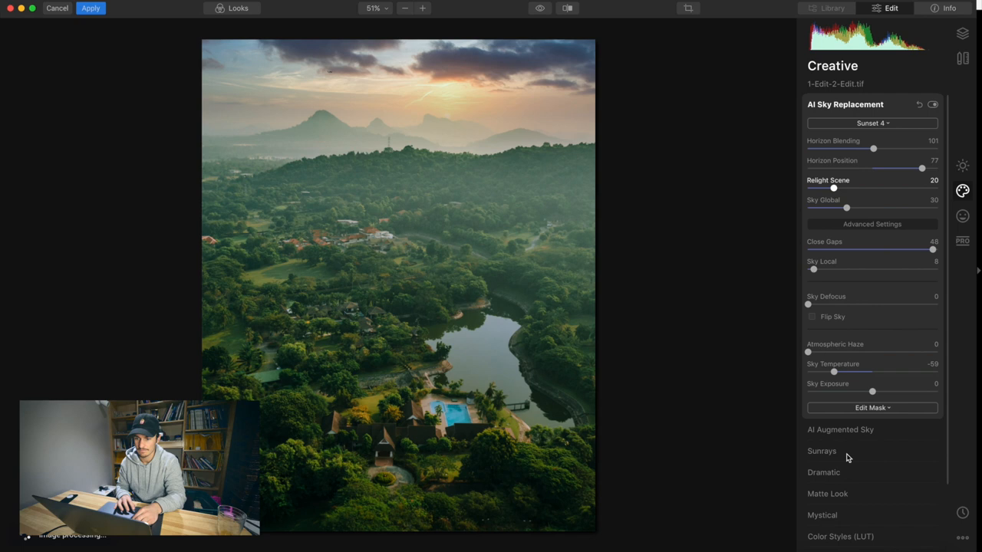
pyautogui.moveTo(834, 371); pyautogui.dragTo(902, 372)
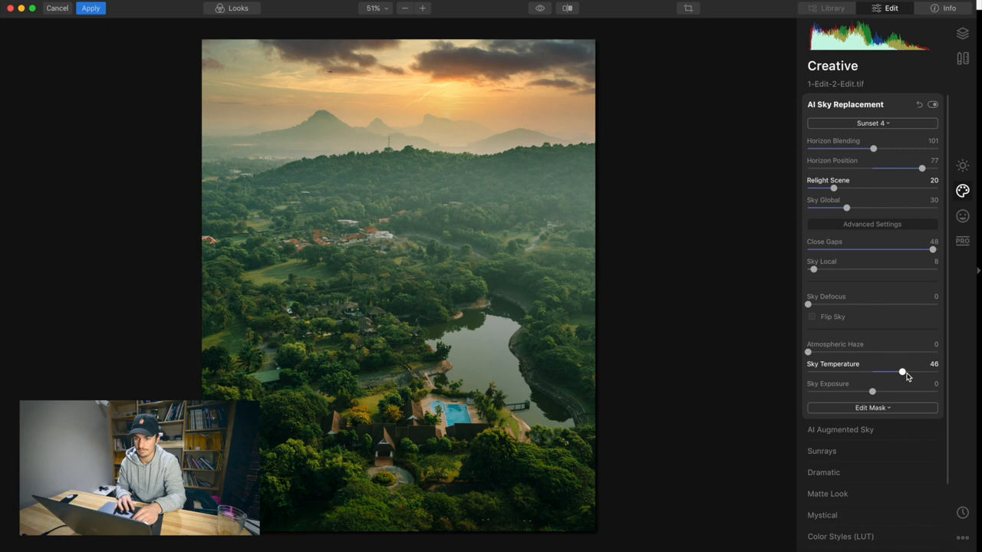
pyautogui.click(873, 123)
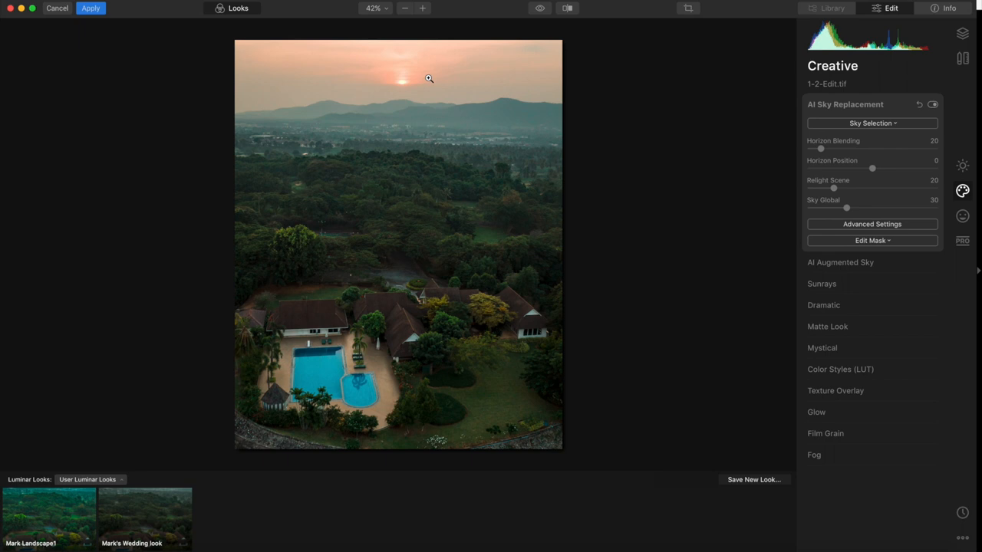
# Try Sunset 1, choose Dramatic Sunset 4, set Horizon Position 17 and Sky Temperature 69
pyautogui.click(873, 122)
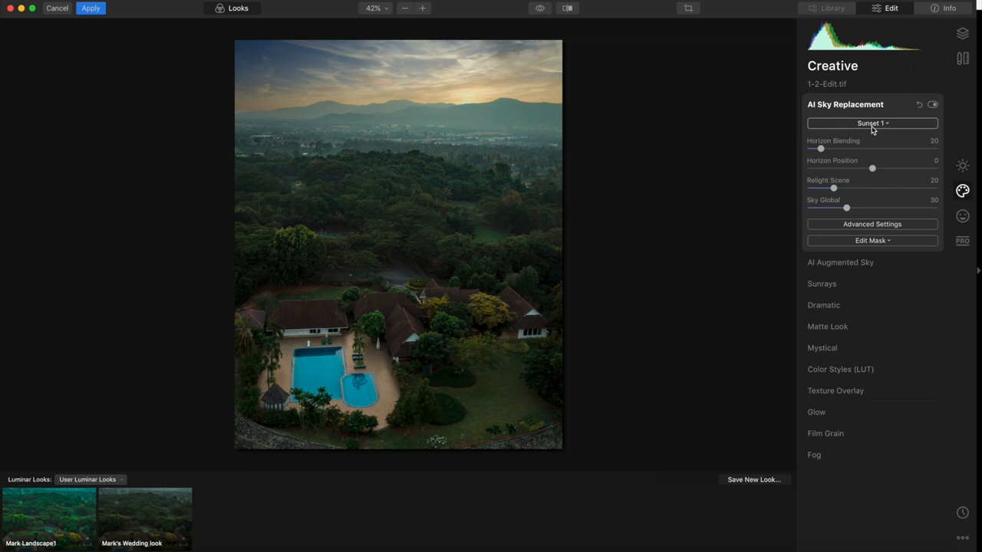
pyautogui.click(872, 123)
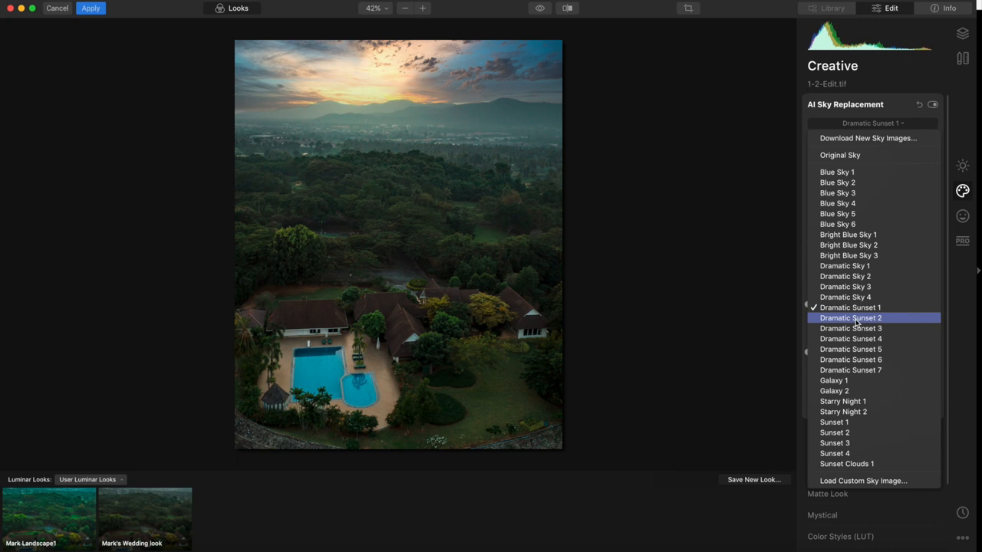
pyautogui.click(851, 318)
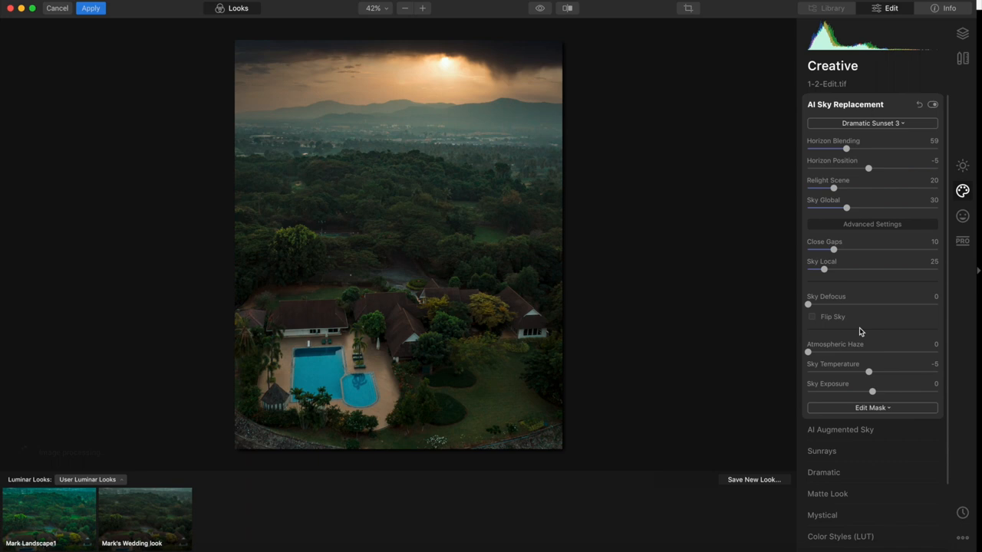
pyautogui.moveTo(868, 168); pyautogui.dragTo(885, 169)
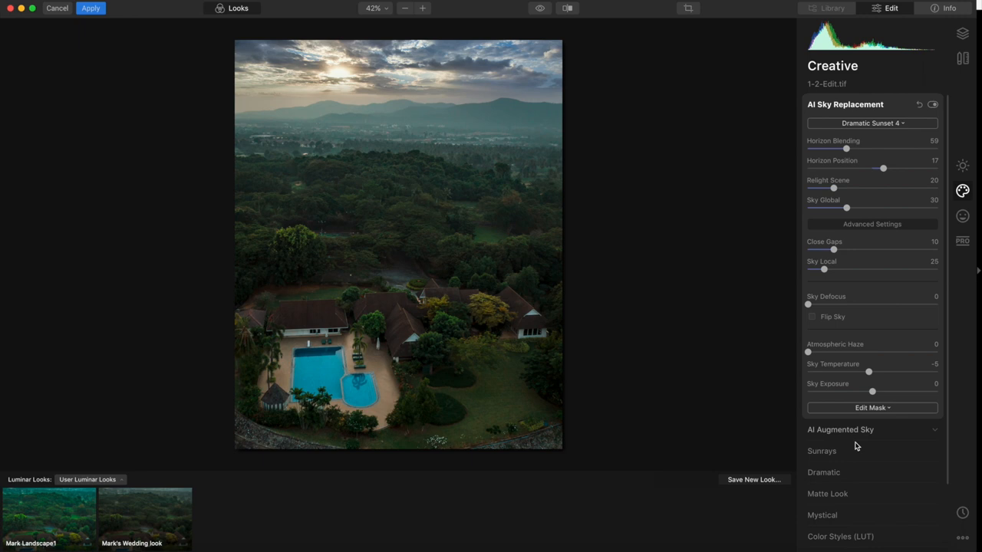
pyautogui.moveTo(869, 372); pyautogui.dragTo(917, 372)
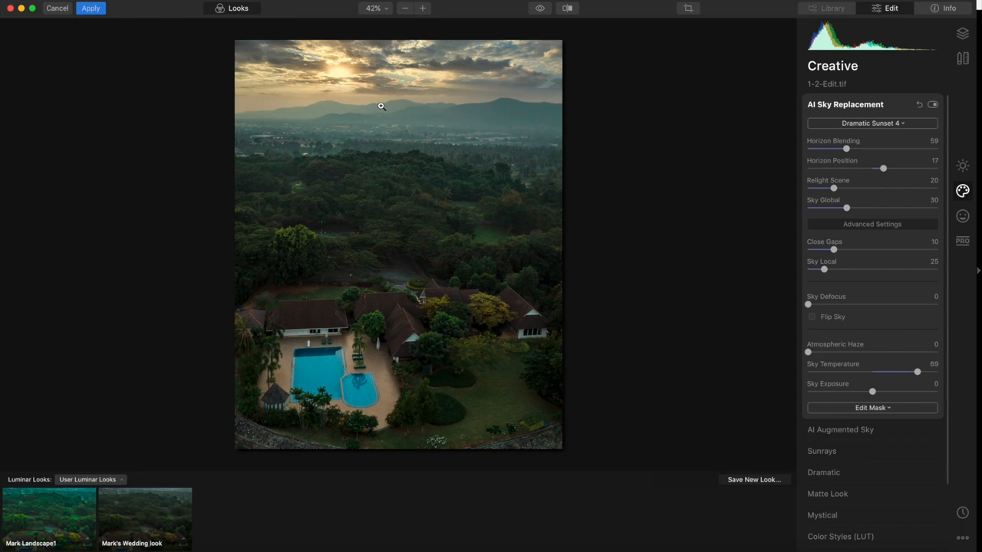
pyautogui.click(872, 123)
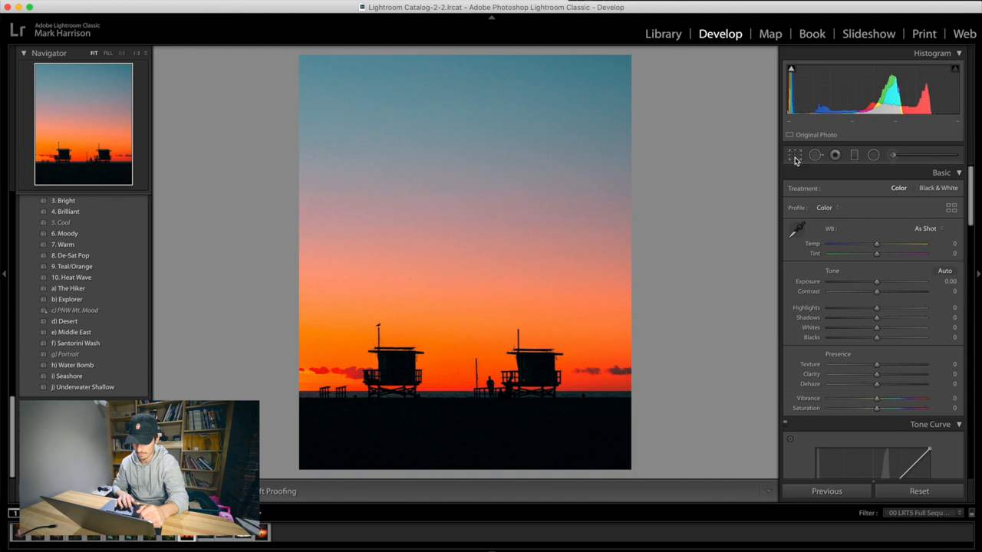
# Right-click the lifeguard tower photo to bring up its Edit In options
pyautogui.rightClick(529, 230)
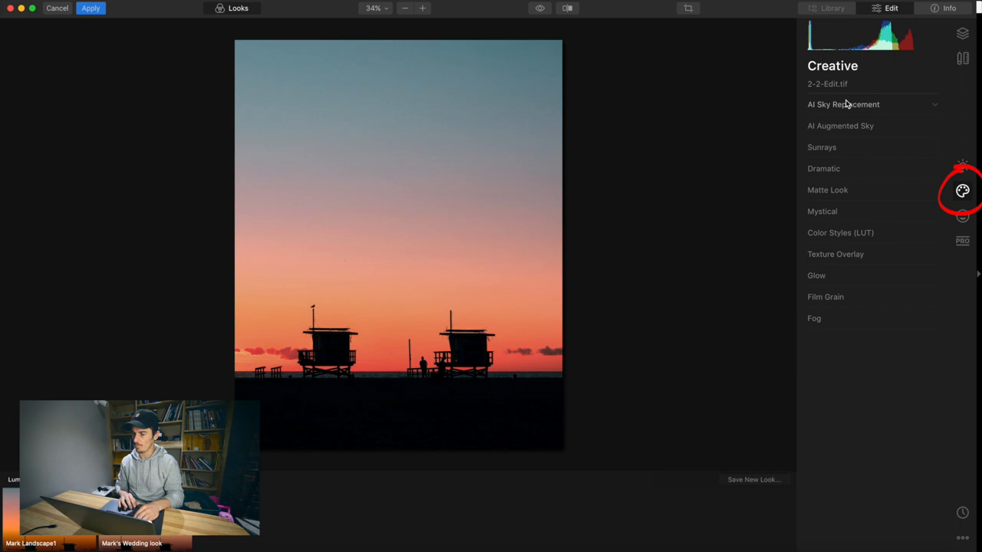
# In AI Augmented Sky try Birds 2 and Planet 3, then settle on Moon 2
pyautogui.click(841, 125)
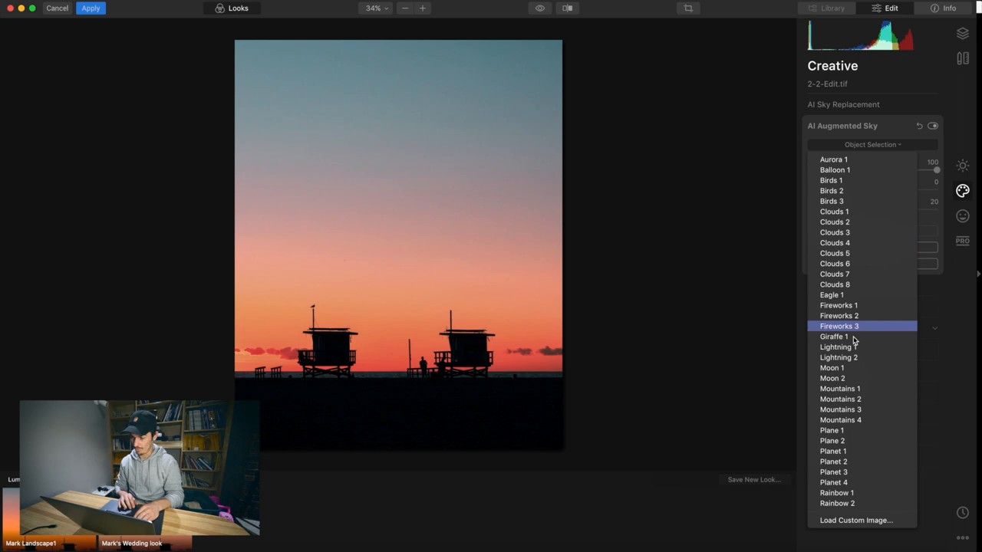
pyautogui.click(832, 191)
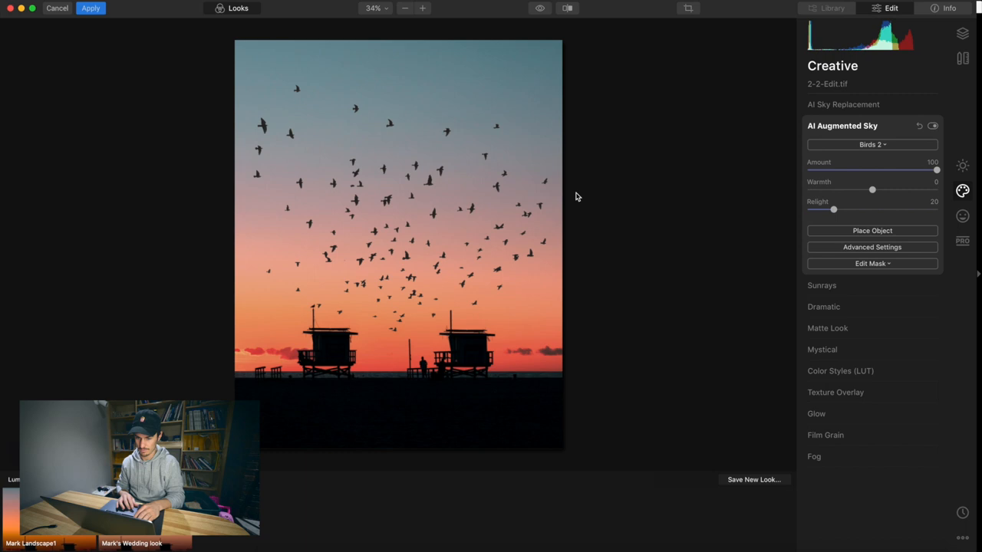
pyautogui.click(872, 144)
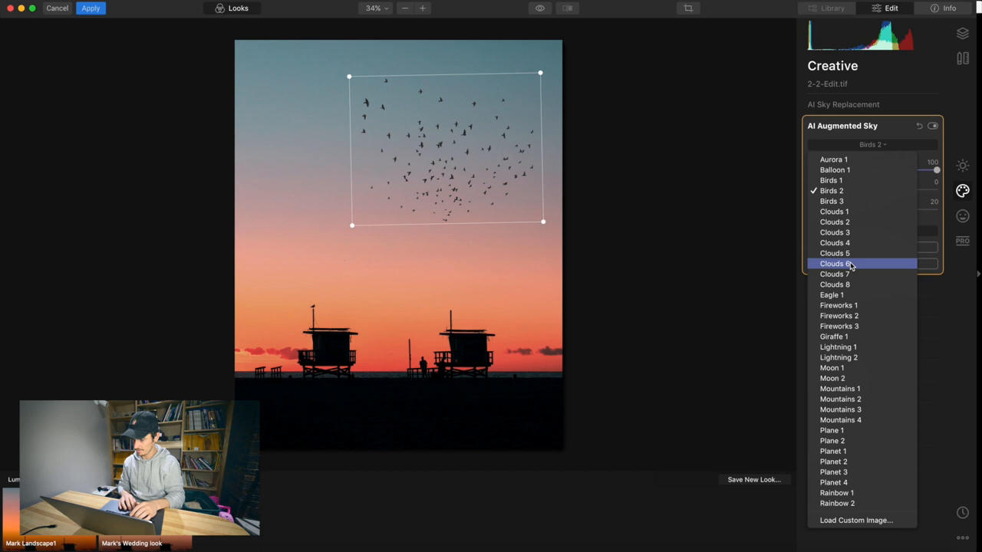
pyautogui.click(838, 304)
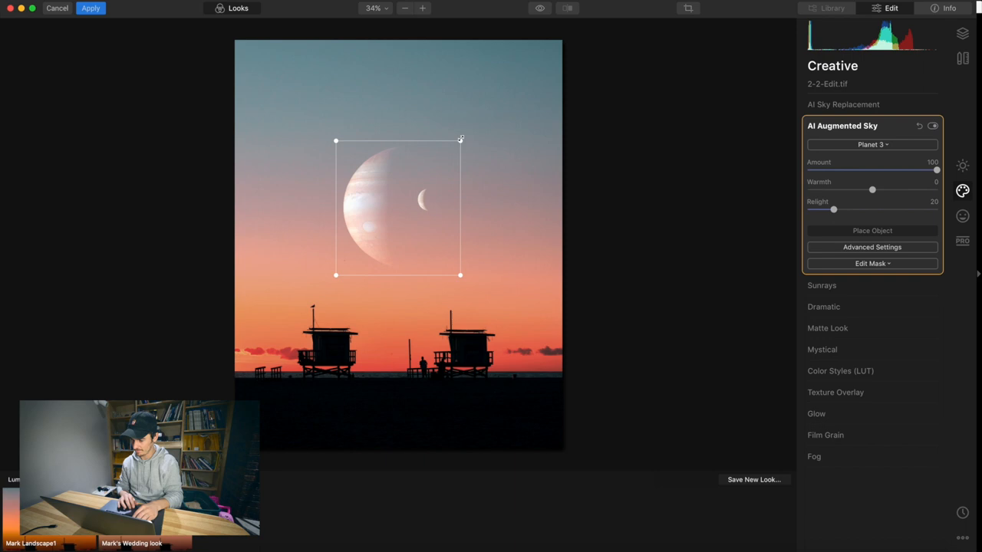
pyautogui.click(873, 145)
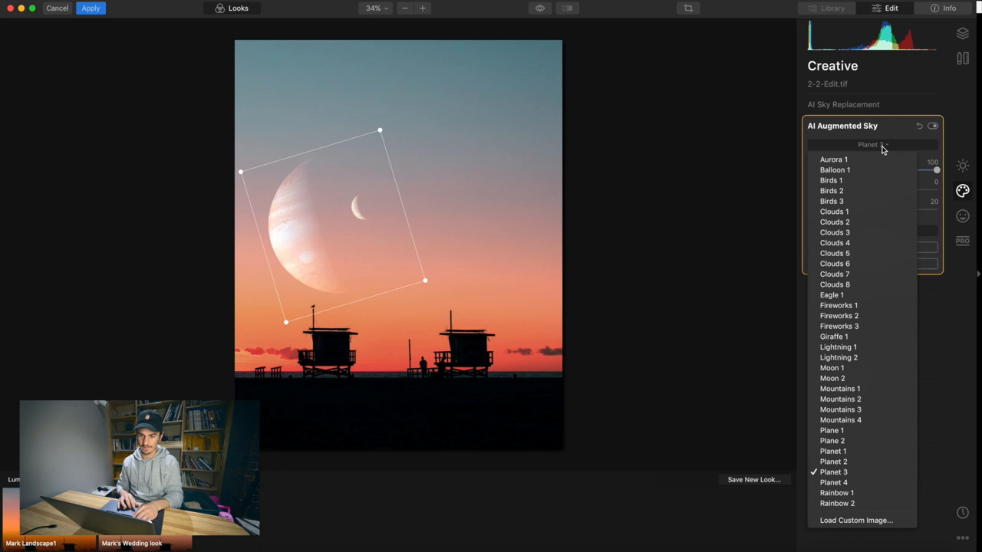
pyautogui.click(833, 378)
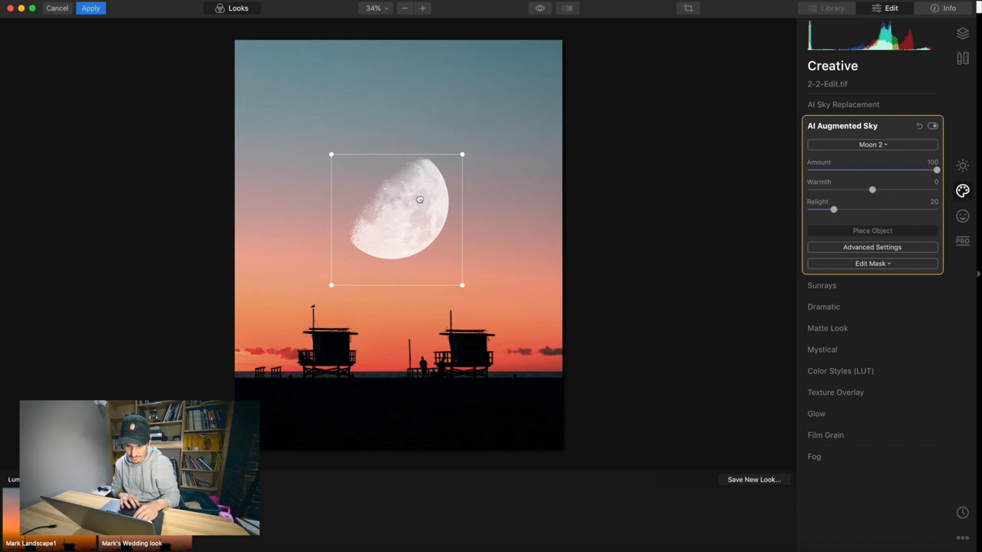
# Drag the moon's box to enlarge it and lower it just above the towers
pyautogui.moveTo(419, 200); pyautogui.dragTo(428, 226)
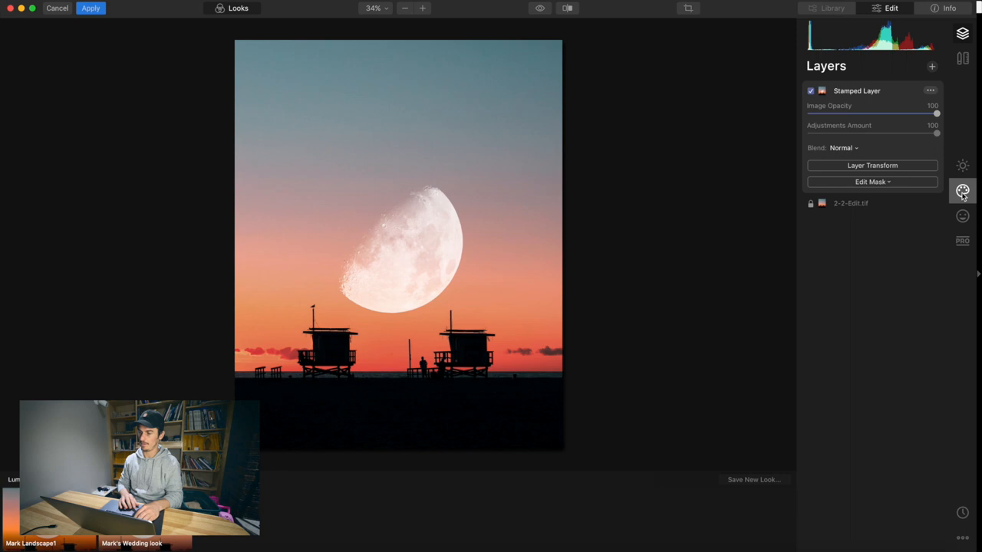
# Add Clouds 3 at amount 57 and start an erase-mode mask brush over the moon
pyautogui.click(963, 191)
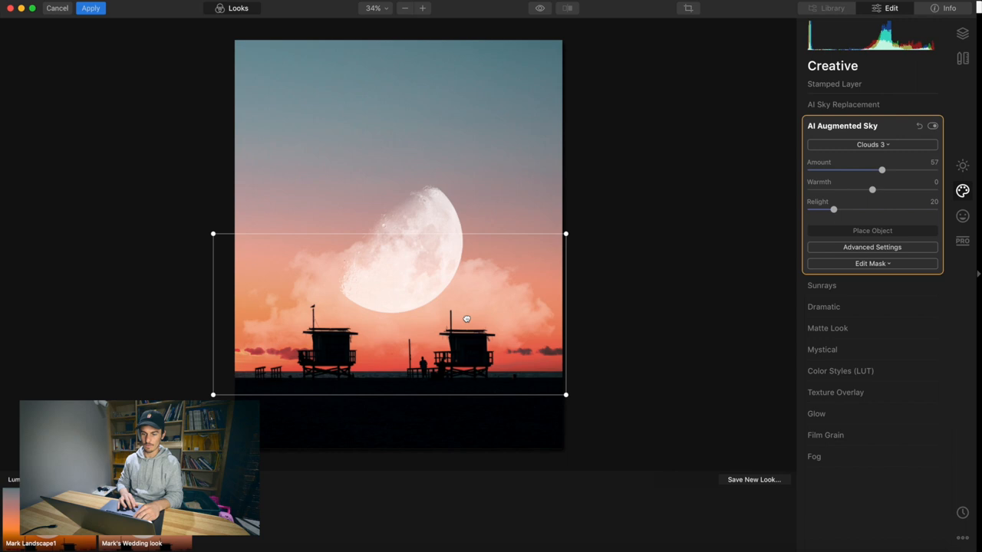
pyautogui.click(872, 263)
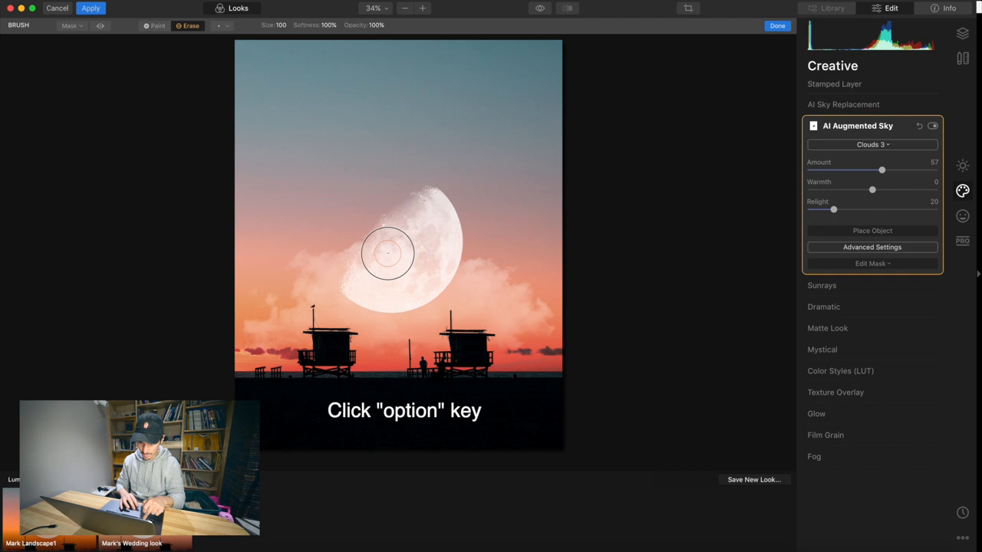